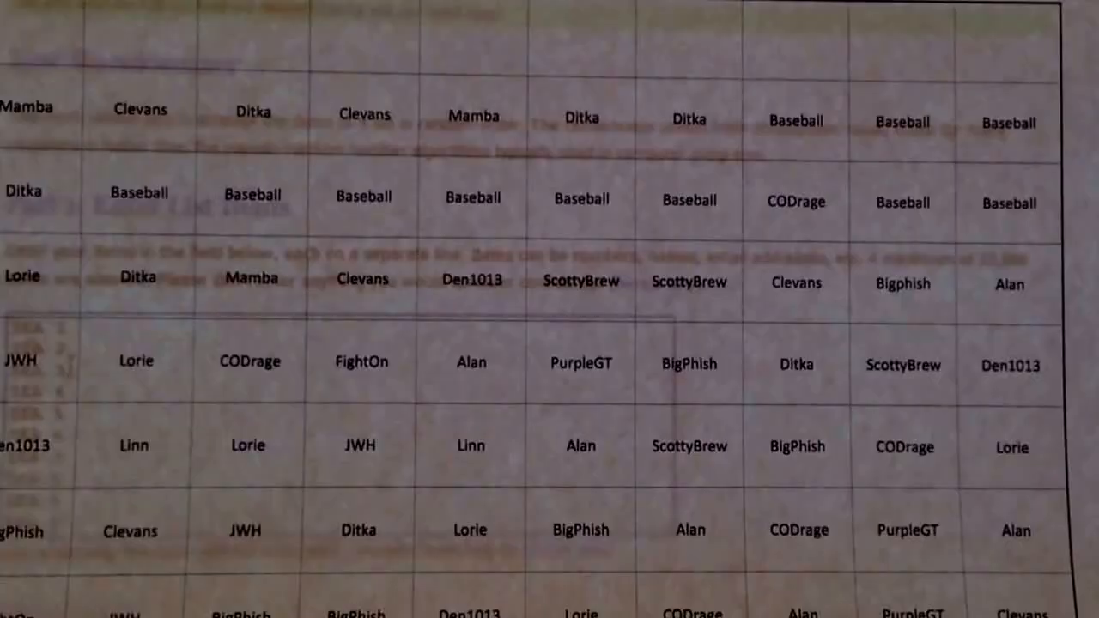
Randomize the Denver list DEN 1 through DEN 0 into a shuffled order.
{"action": "scroll", "scroll_direction": "down", "scroll_amount": 3}
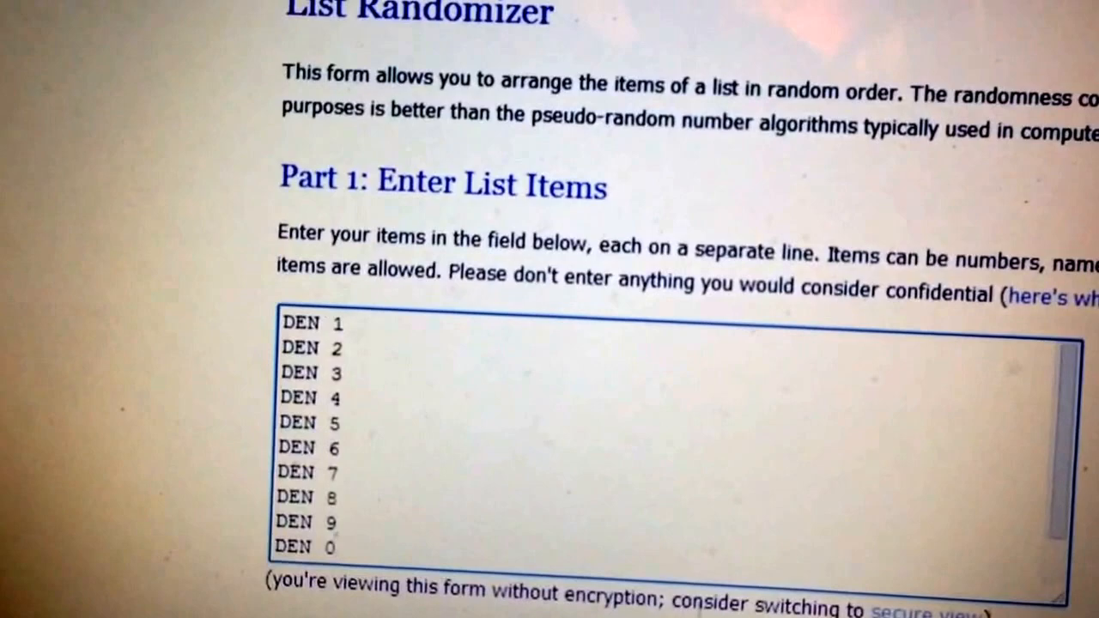
{"action": "scroll", "scroll_direction": "down", "scroll_amount": 3}
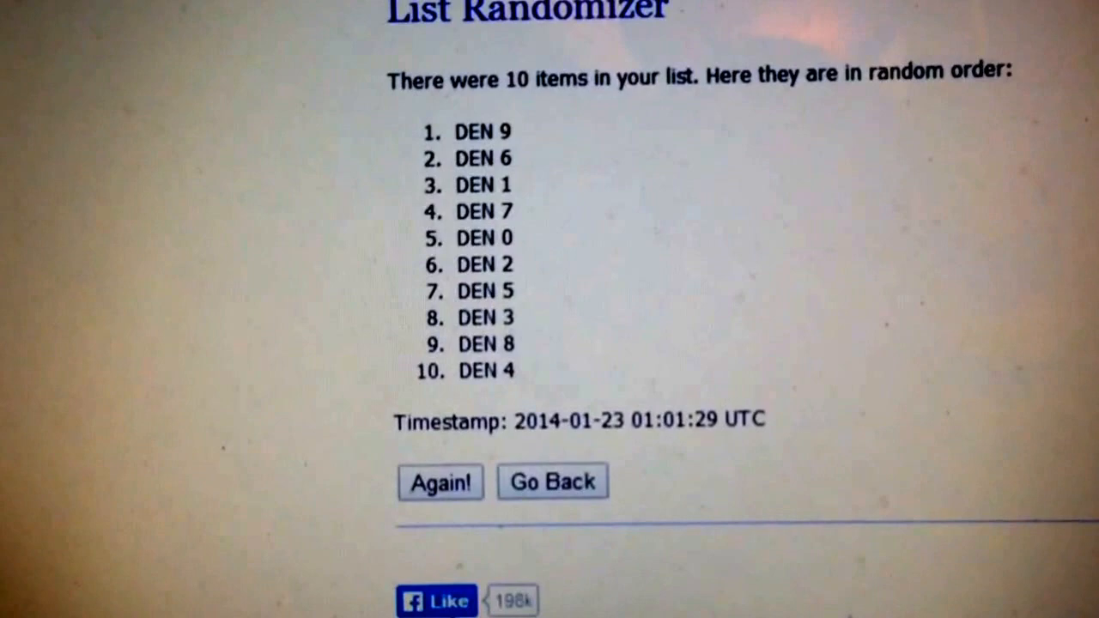
{"action": "left_click", "coordinate": [440, 481]}
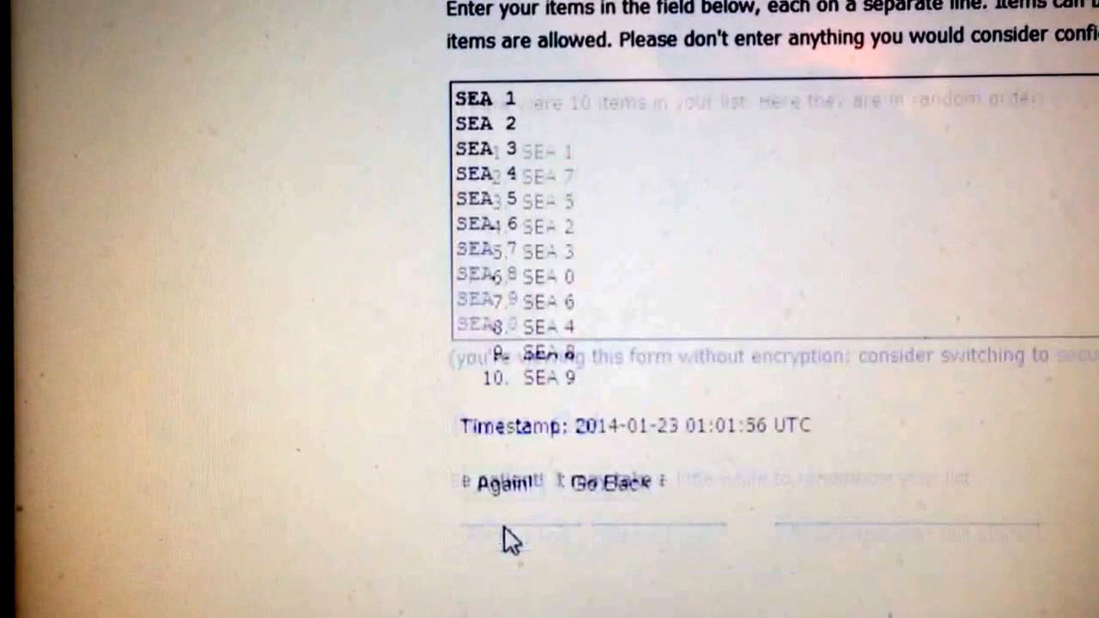
Reshuffle the SEA 0–9 list with Again!, yielding an order starting SEA 0 and ending SEA 6.
{"action": "left_click", "coordinate": [494, 483]}
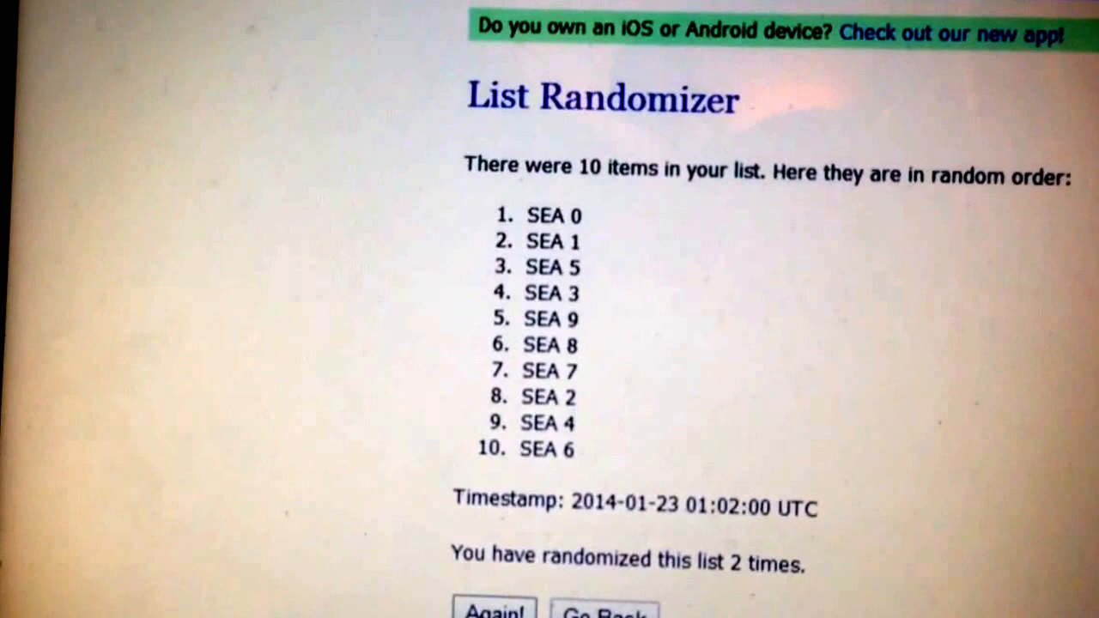